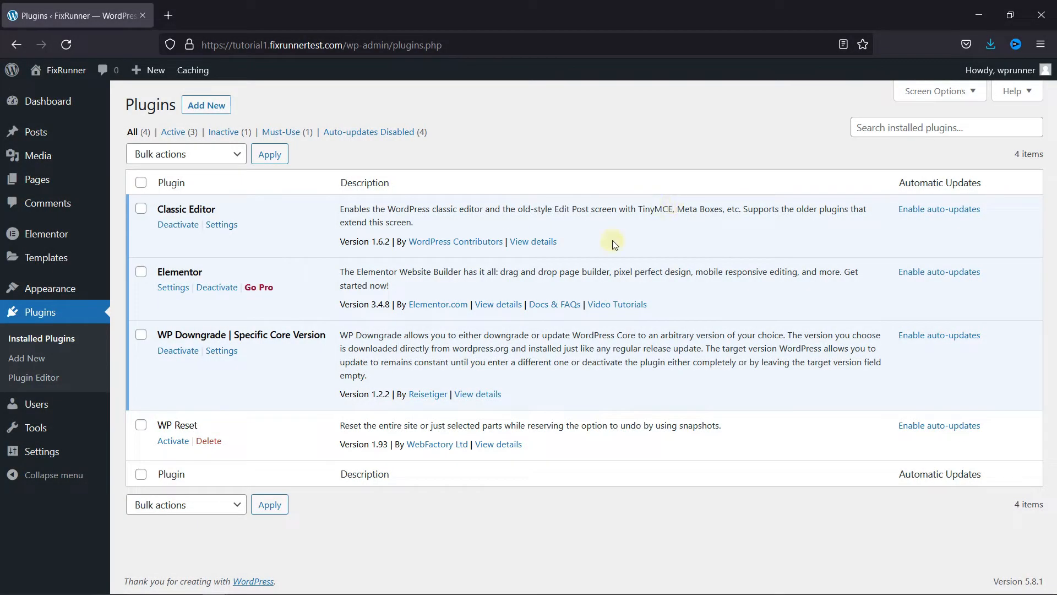
pyautogui.moveTo(223, 276)
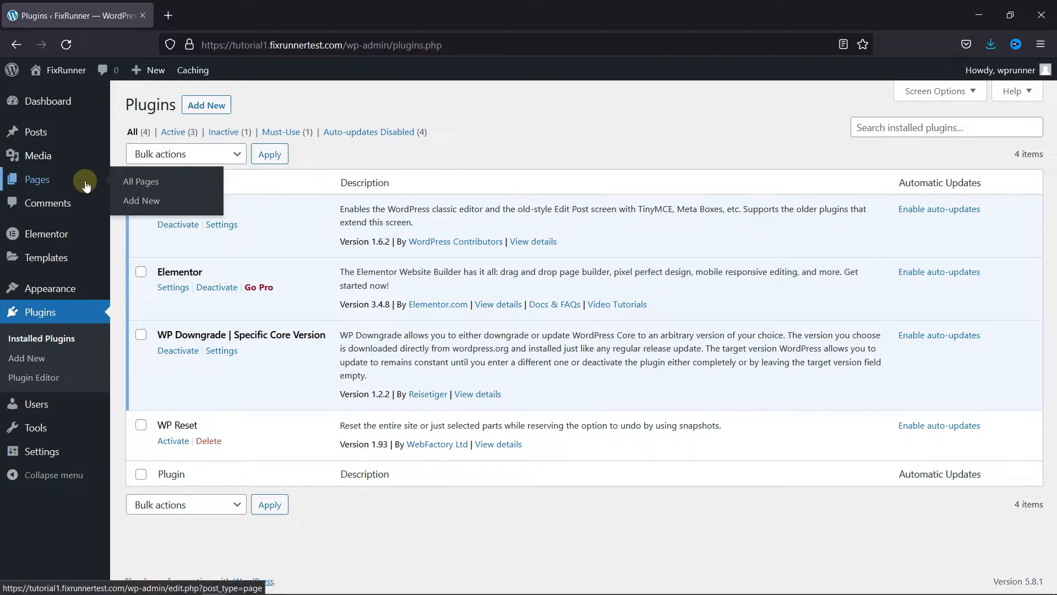
# Open the Sample Page from Pages > All Pages in the classic editor
pyautogui.click(141, 181)
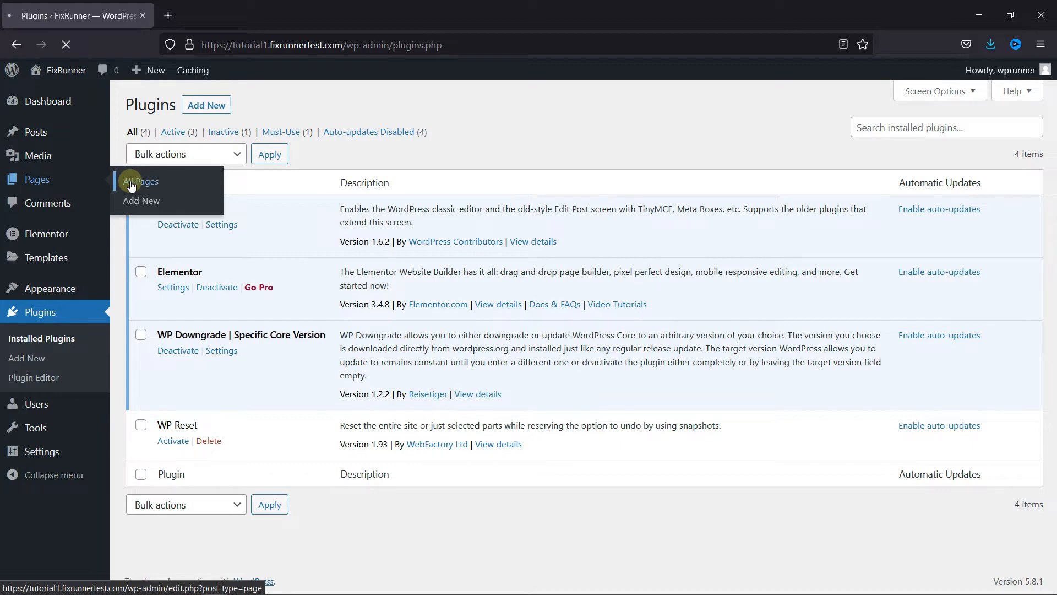
pyautogui.click(140, 181)
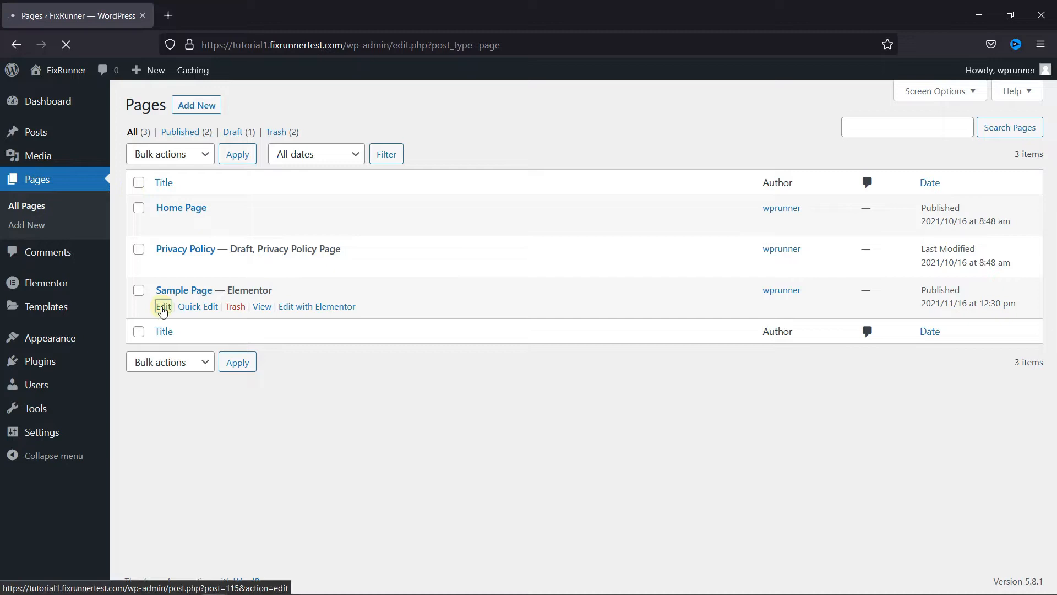
pyautogui.click(163, 306)
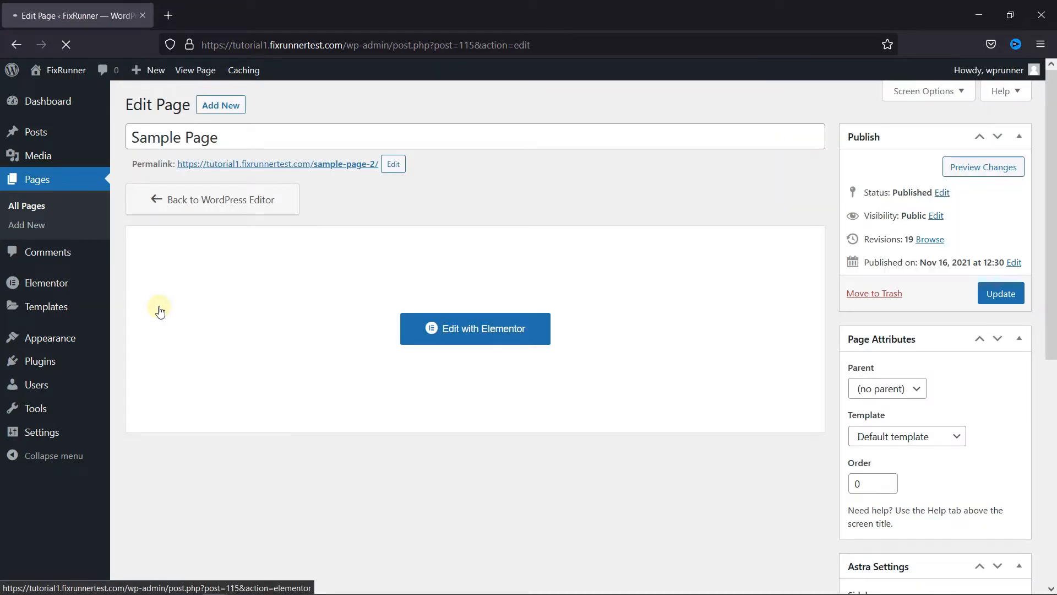
pyautogui.moveTo(226, 385)
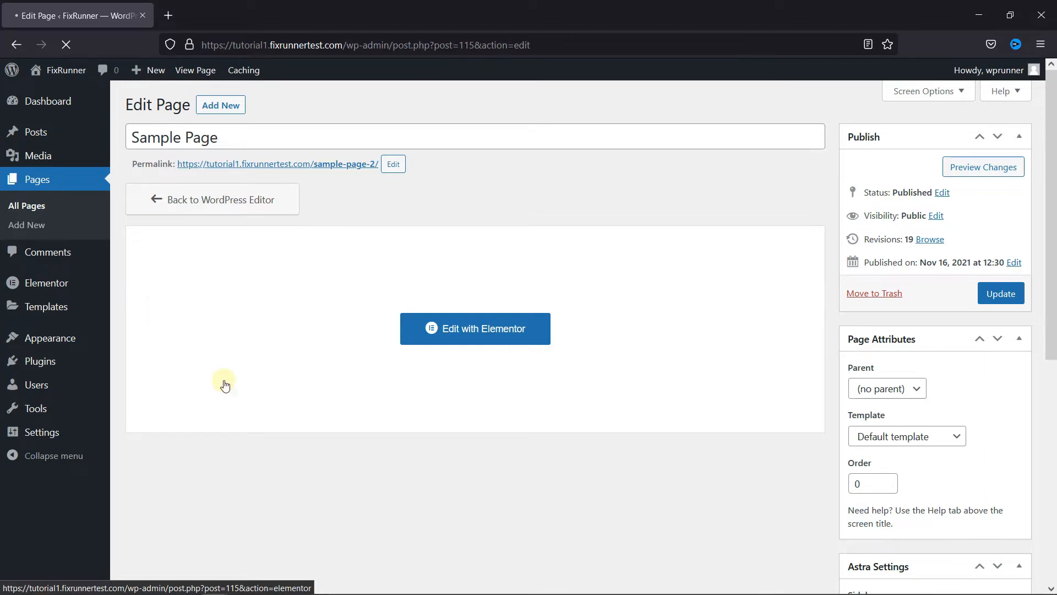
# Load the Sample Page in Elementor and place a Tabs widget below the Google map
pyautogui.click(474, 328)
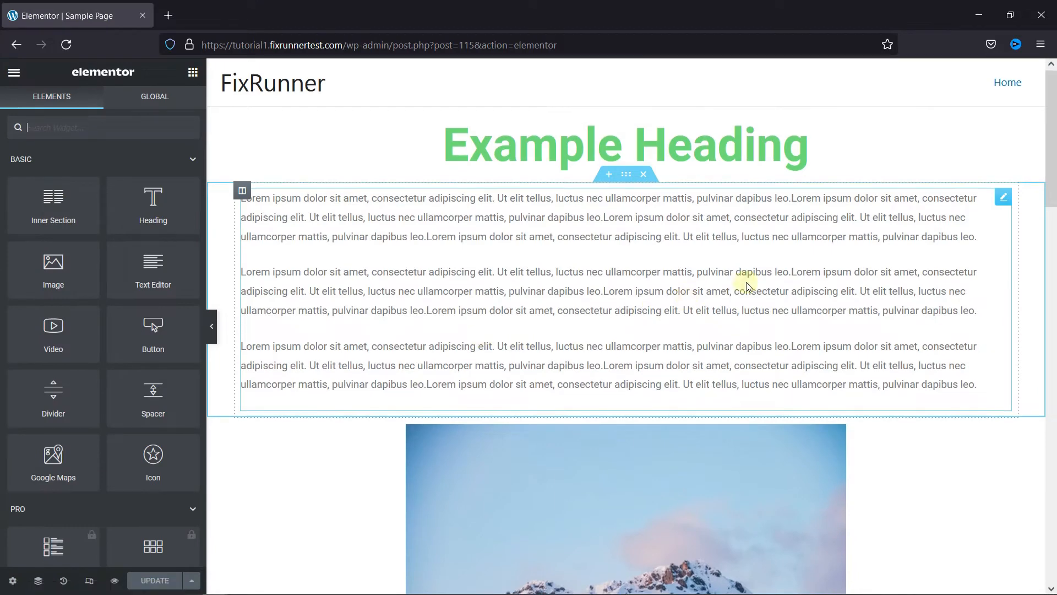
pyautogui.scroll(-3)
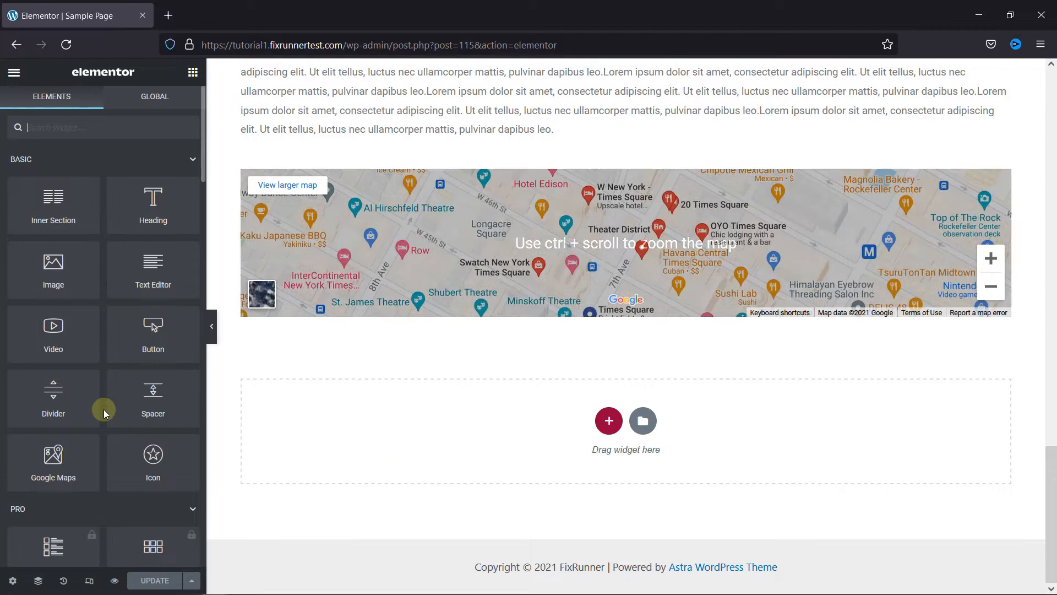
pyautogui.scroll(-3)
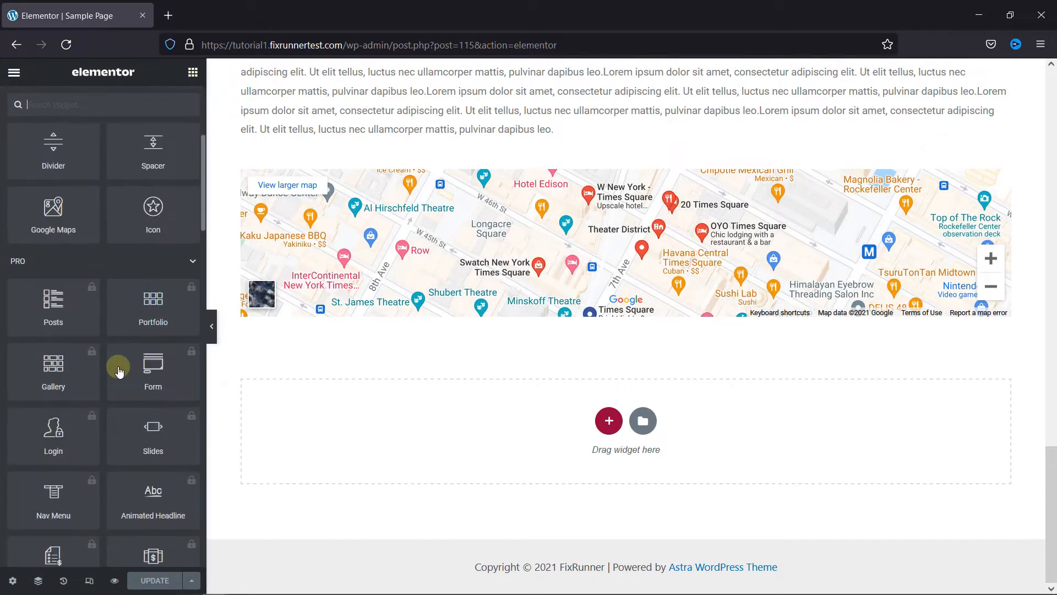
pyautogui.scroll(-3)
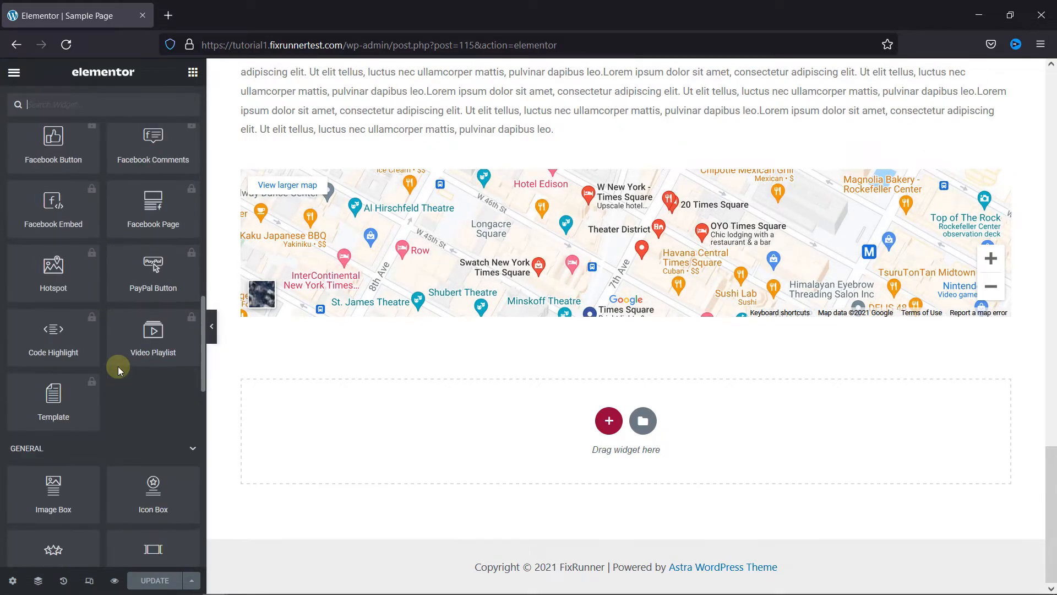
pyautogui.scroll(-3)
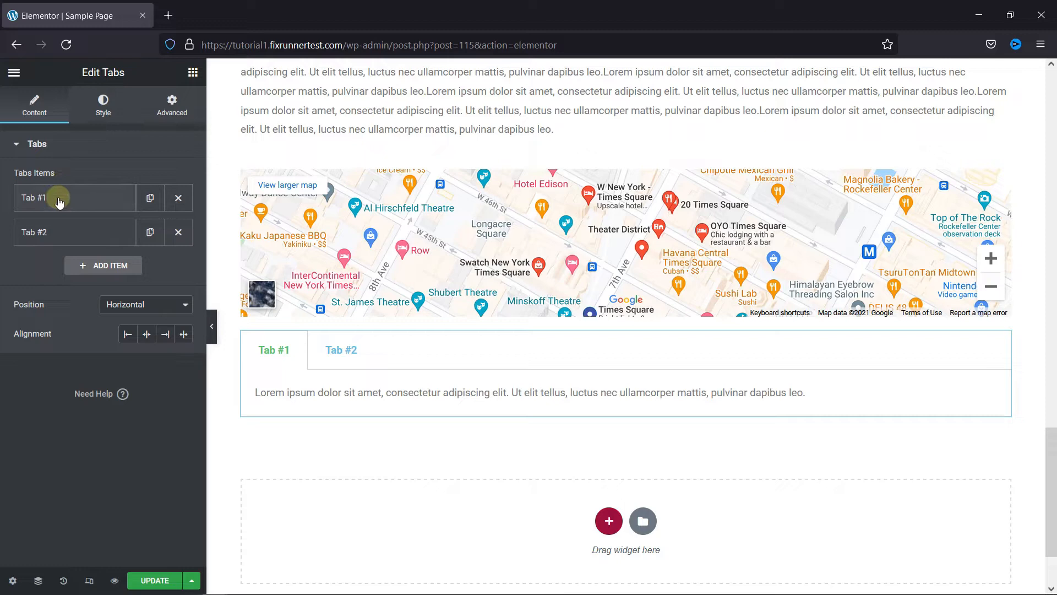
# Retitle Tab #1 'WordPress' and change its text to 'WordPress Related Content'
pyautogui.click(58, 198)
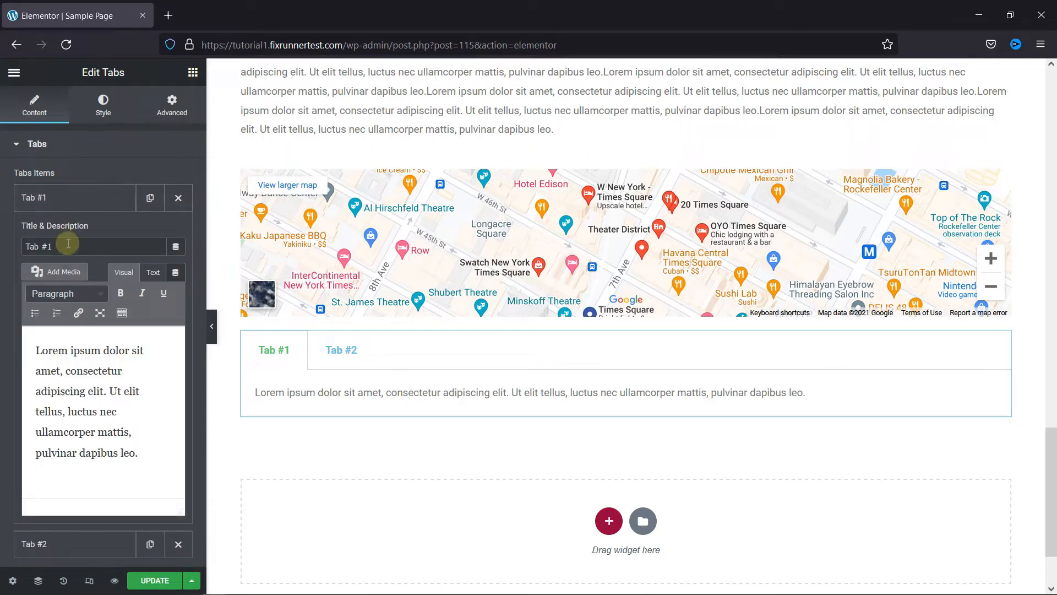
pyautogui.write('WordPress')
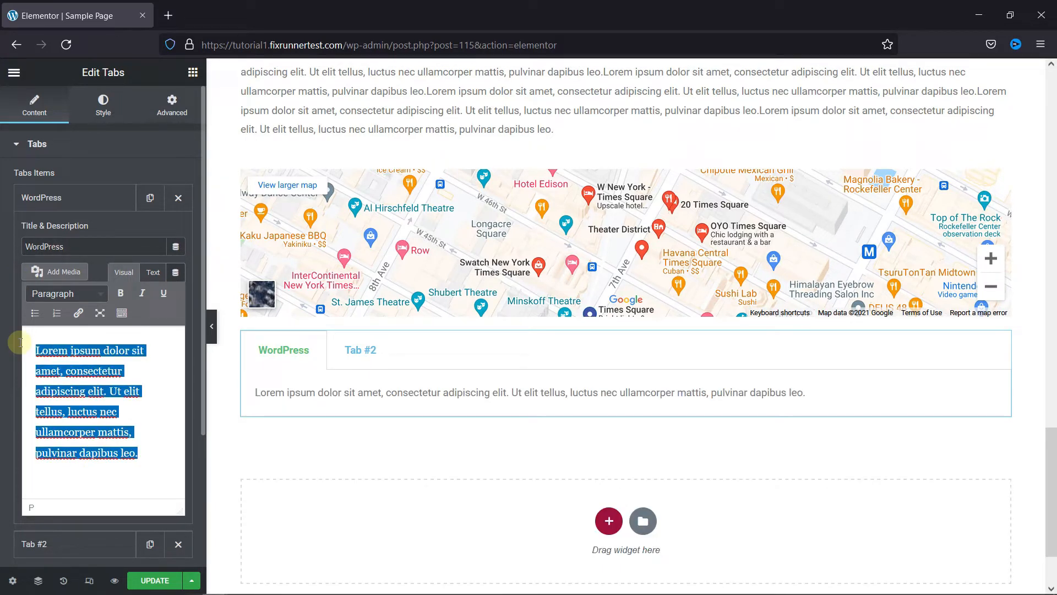
pyautogui.write('WordPress Related')
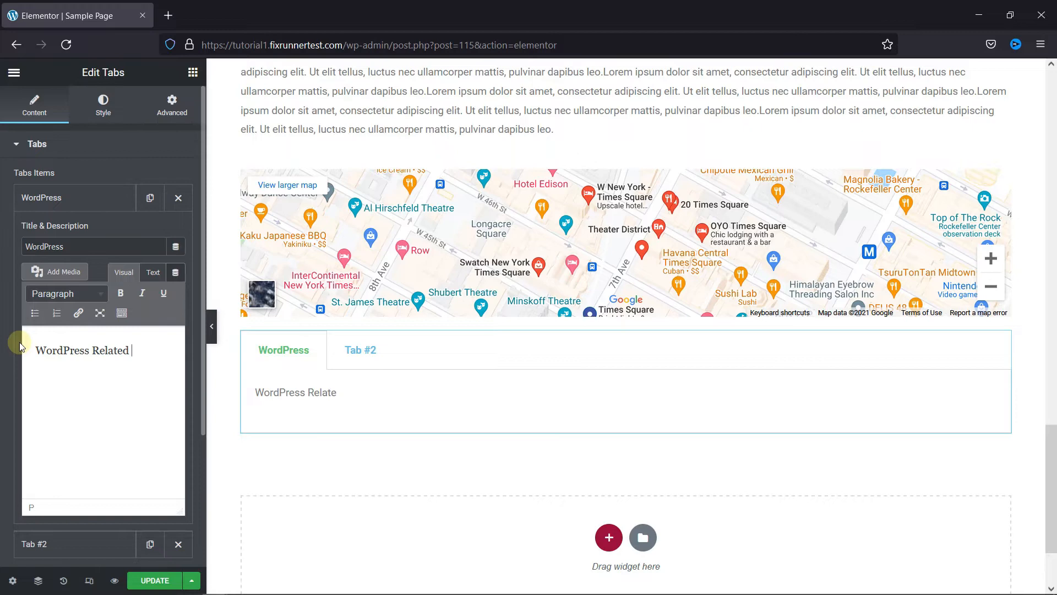
pyautogui.write('Content')
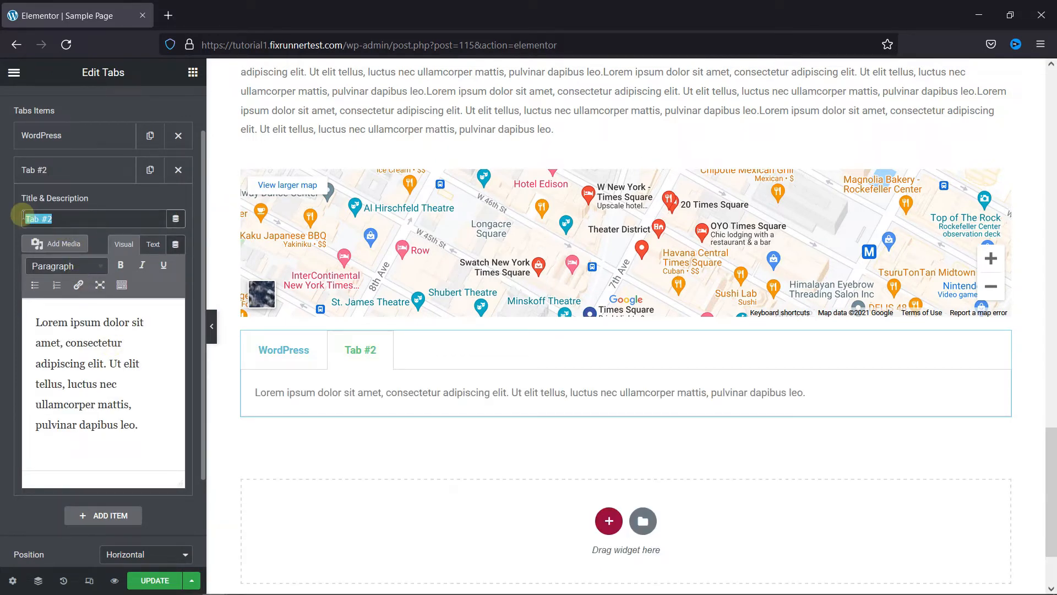
# Title Tab #2 'FixRunner' and set its description to 'WordPress Help & Support'
pyautogui.write('F')
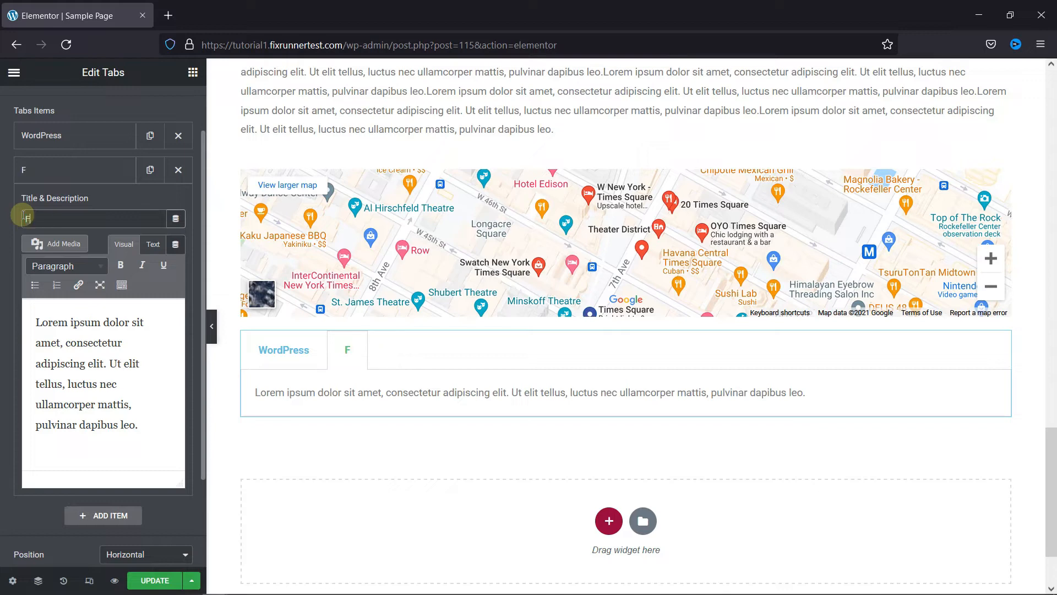
pyautogui.write('ixRunner')
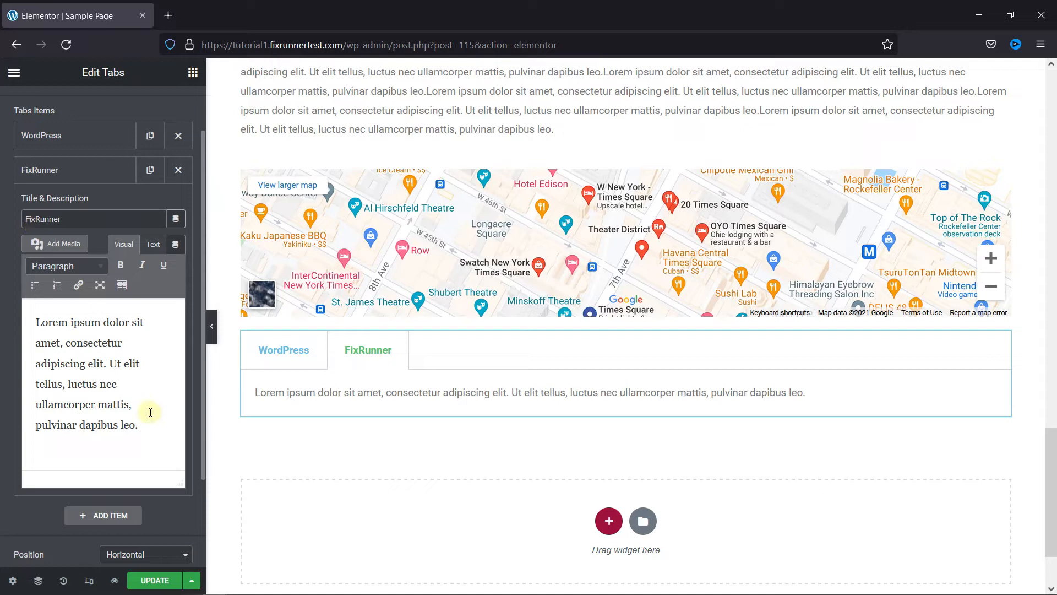
pyautogui.write('W')
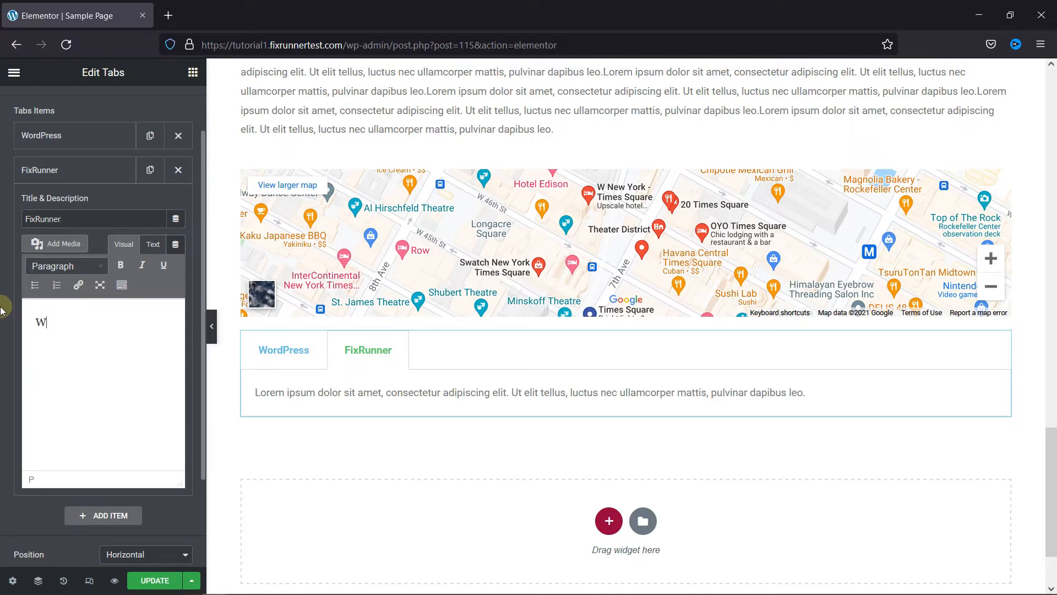
pyautogui.write('o')
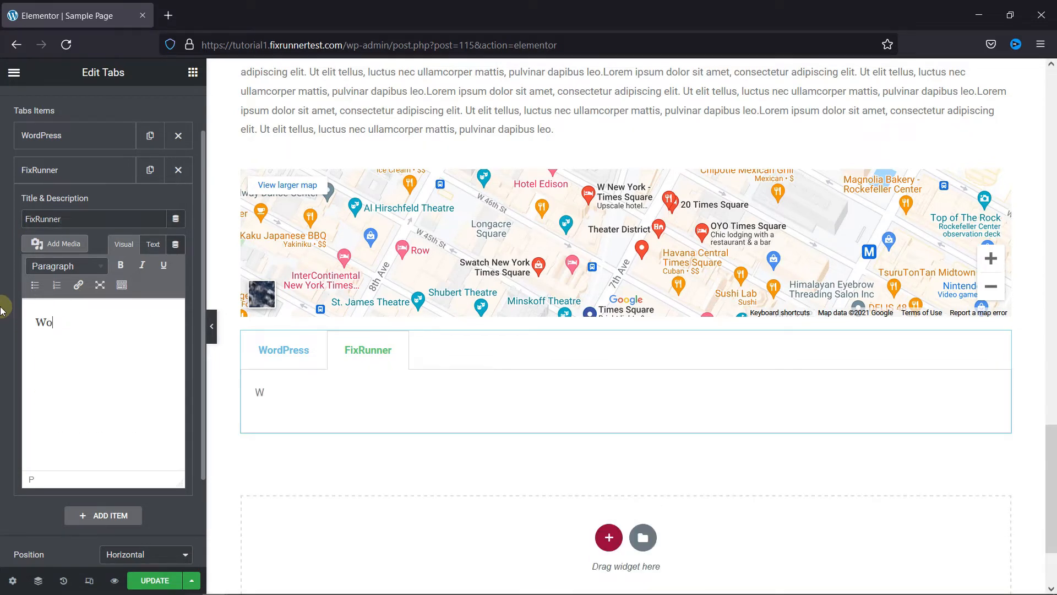
pyautogui.write('WordPress e')
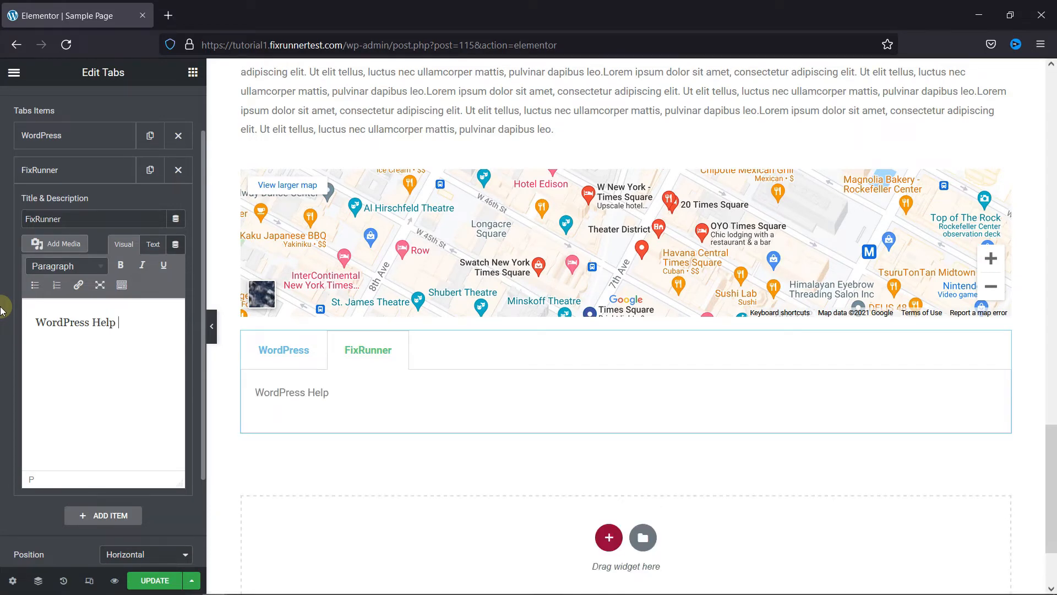
pyautogui.write('& S')
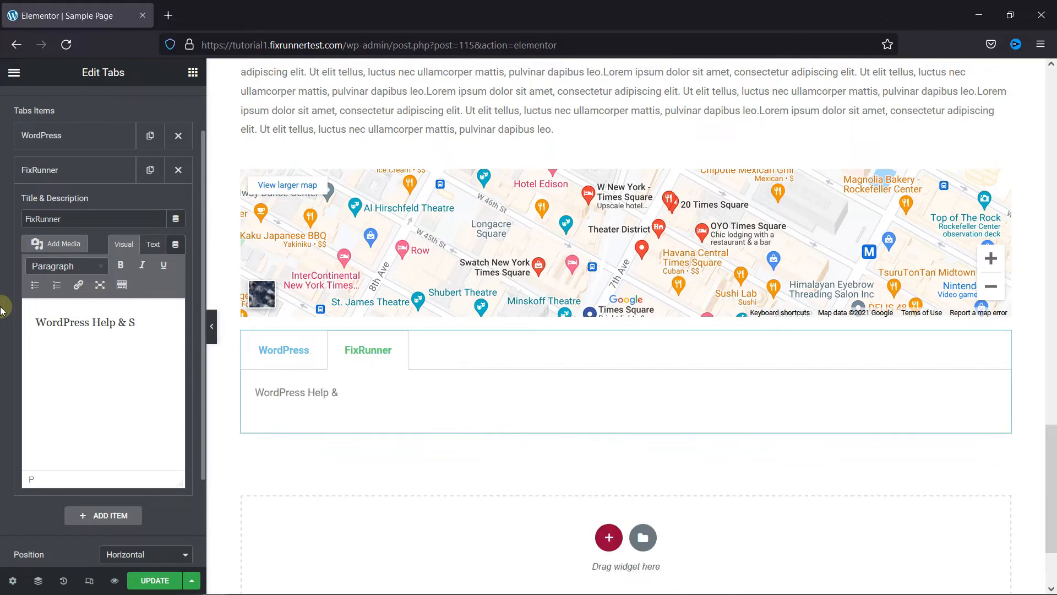
pyautogui.write('Suppot')
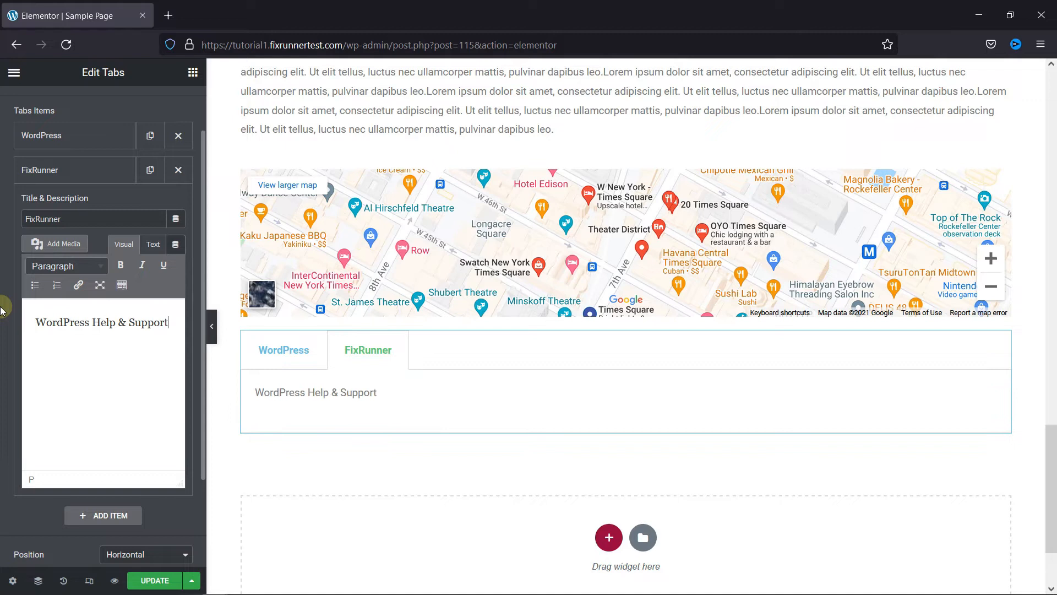
pyautogui.moveTo(182, 327)
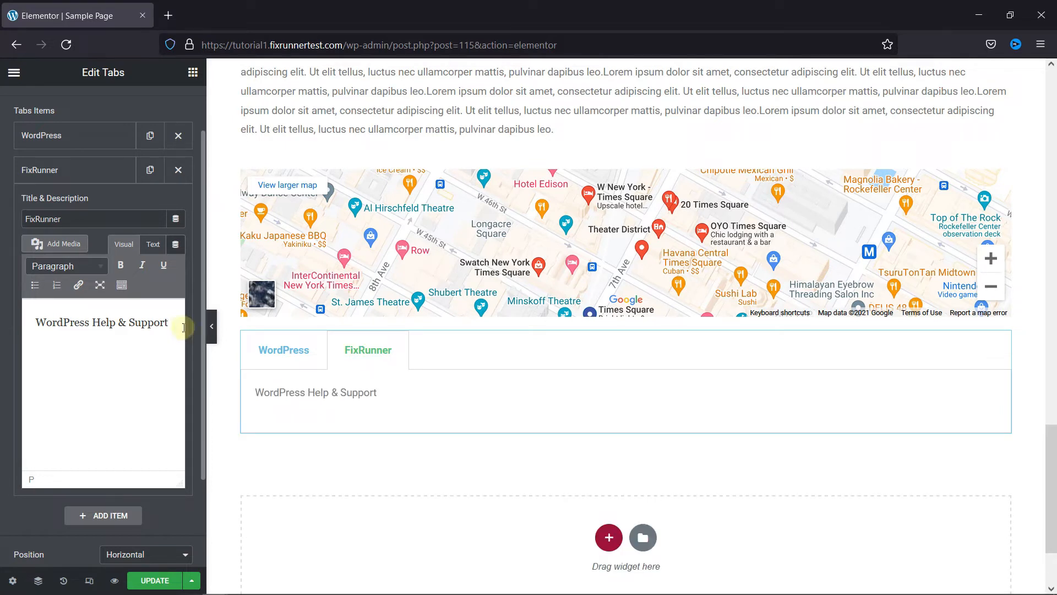
# Add a third tab titled 'Test #1' and open its tab content
pyautogui.click(102, 516)
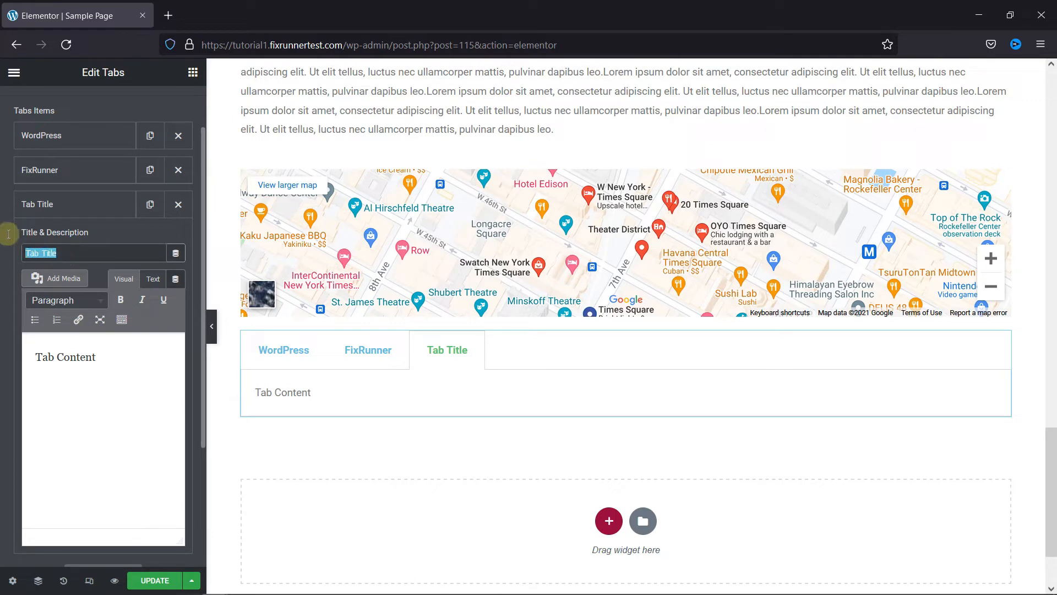
pyautogui.write('T')
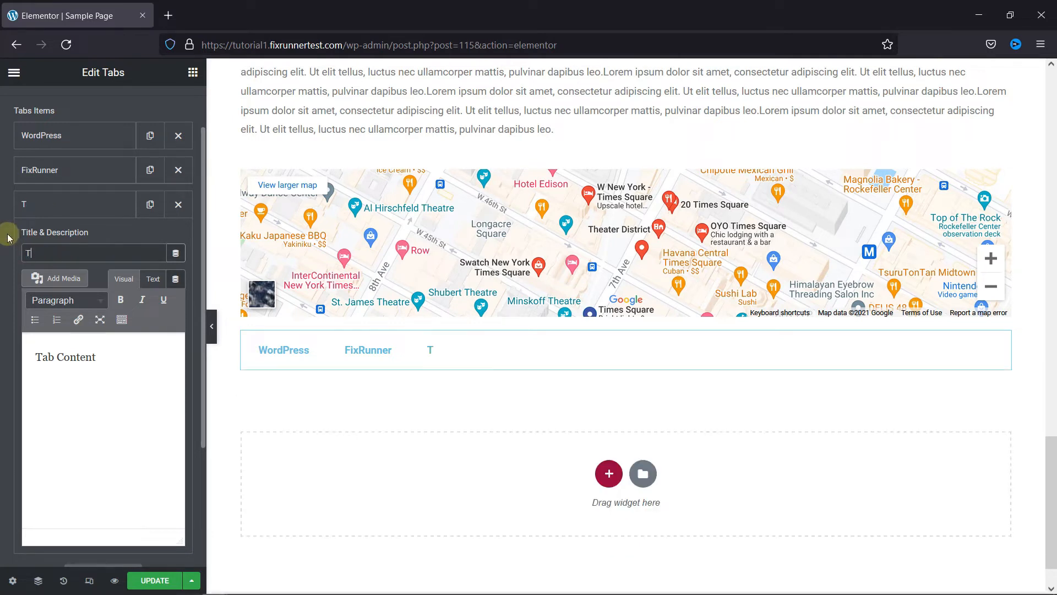
pyautogui.write('est #1')
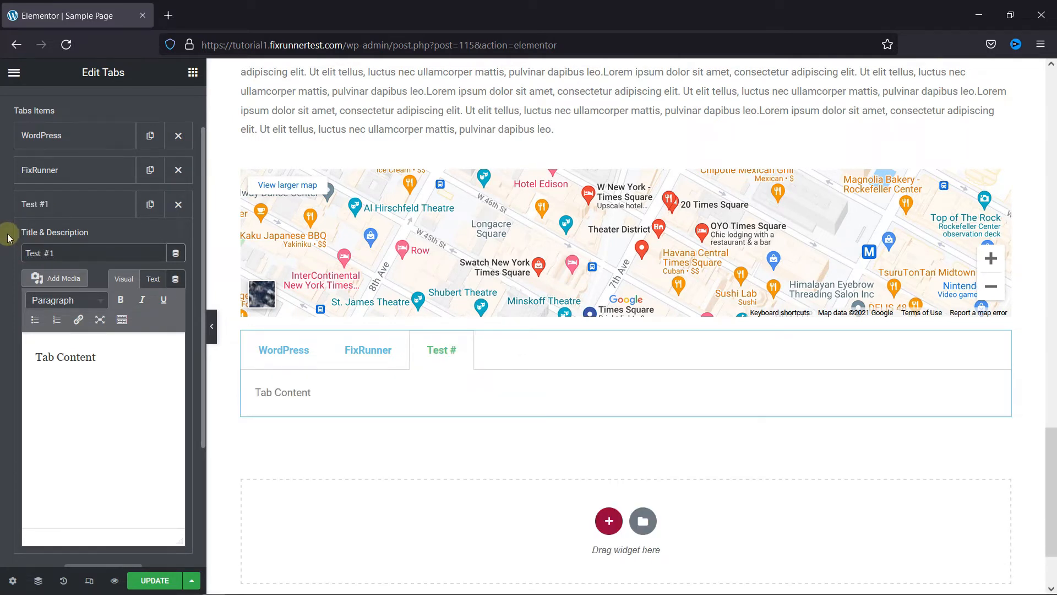
pyautogui.click(104, 356)
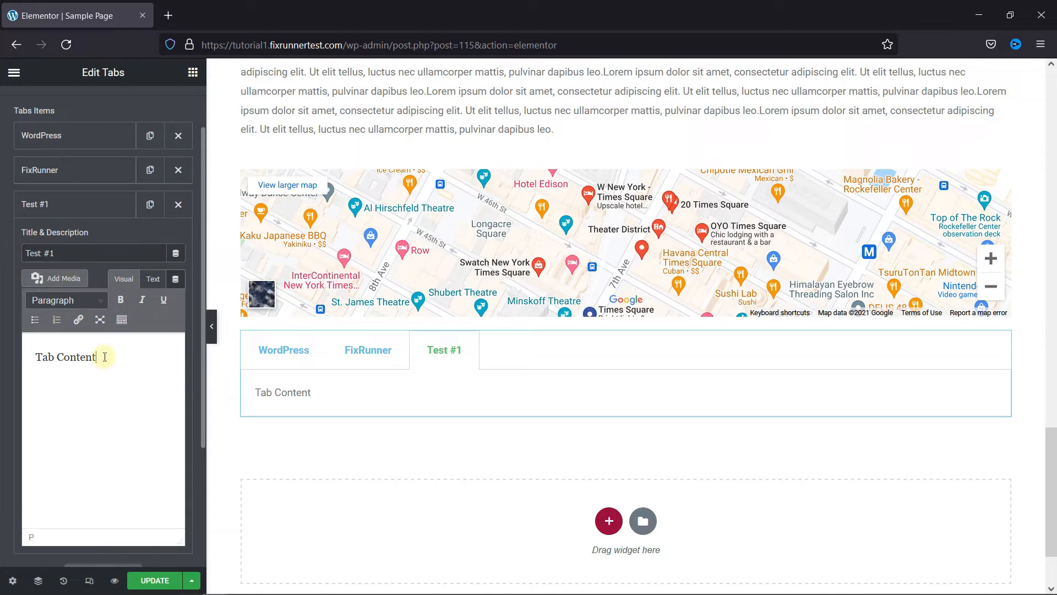
pyautogui.moveTo(157, 519)
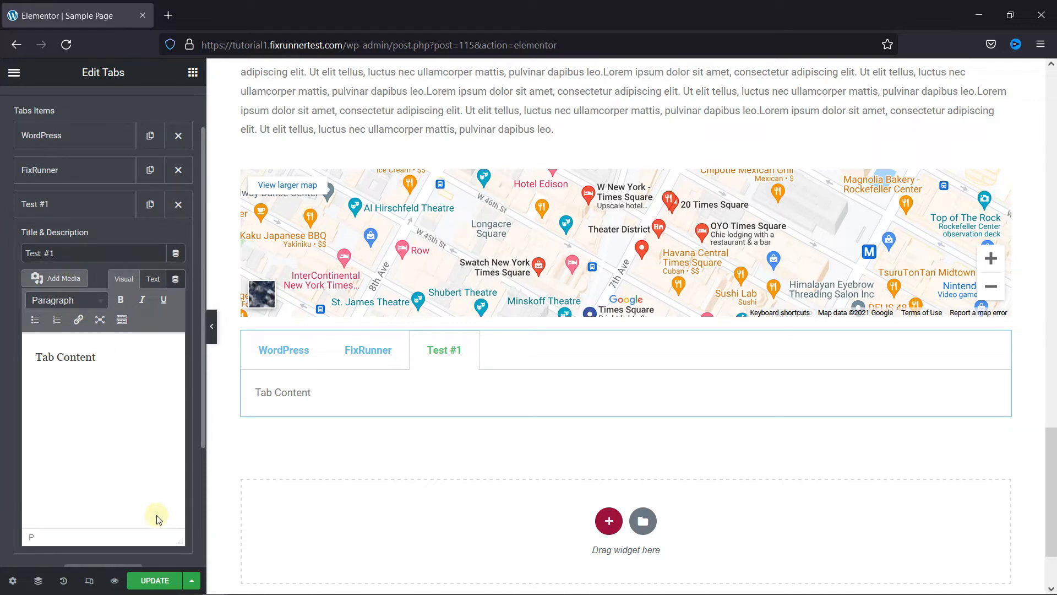
# Preview switching between the WordPress and Test #1 tabs below the map
pyautogui.scroll(-3)
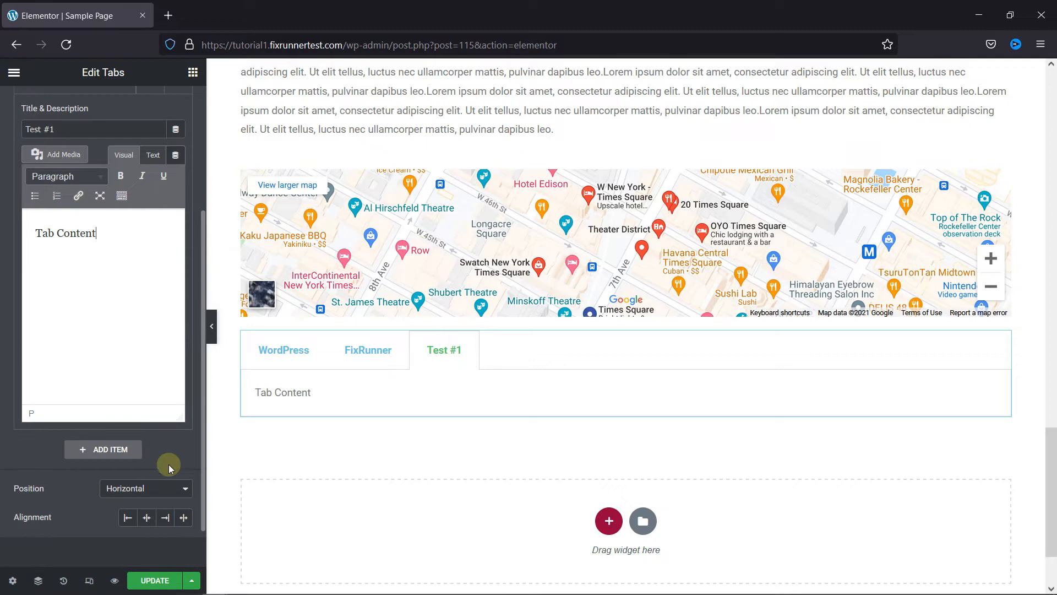
pyautogui.click(283, 349)
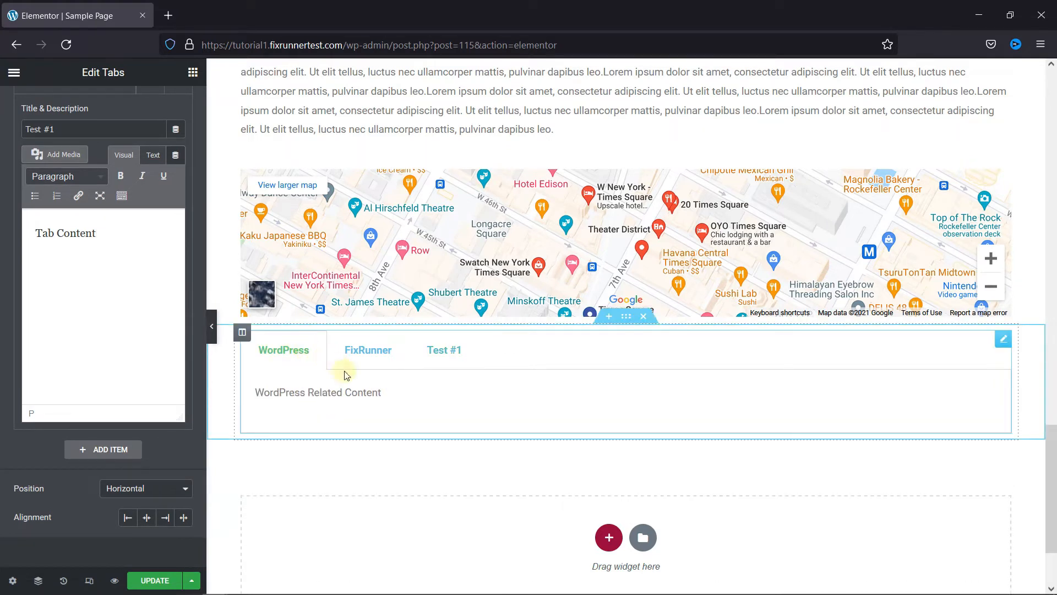
pyautogui.click(444, 351)
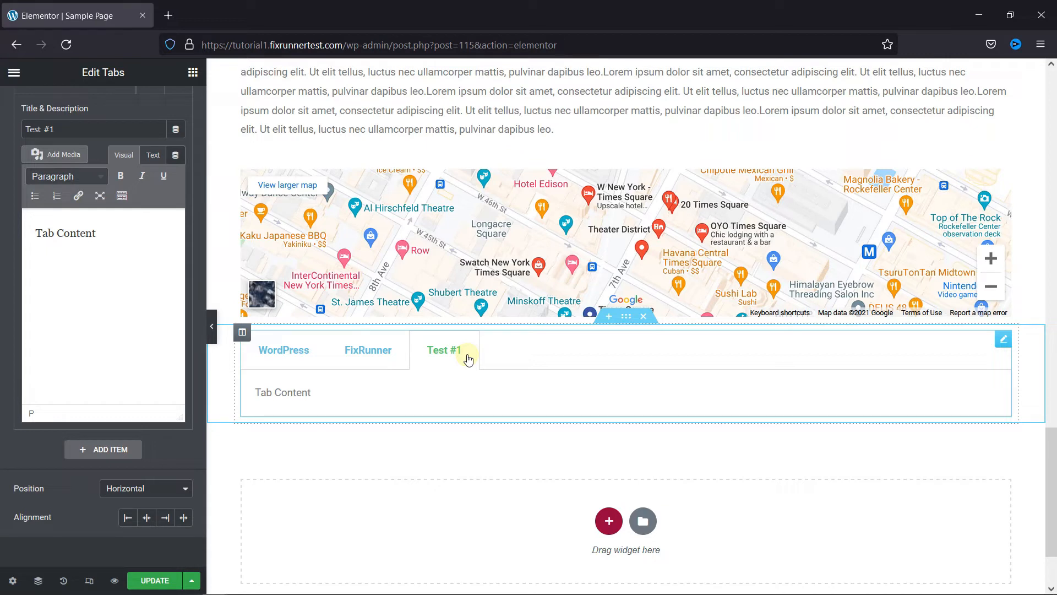
pyautogui.moveTo(291, 344)
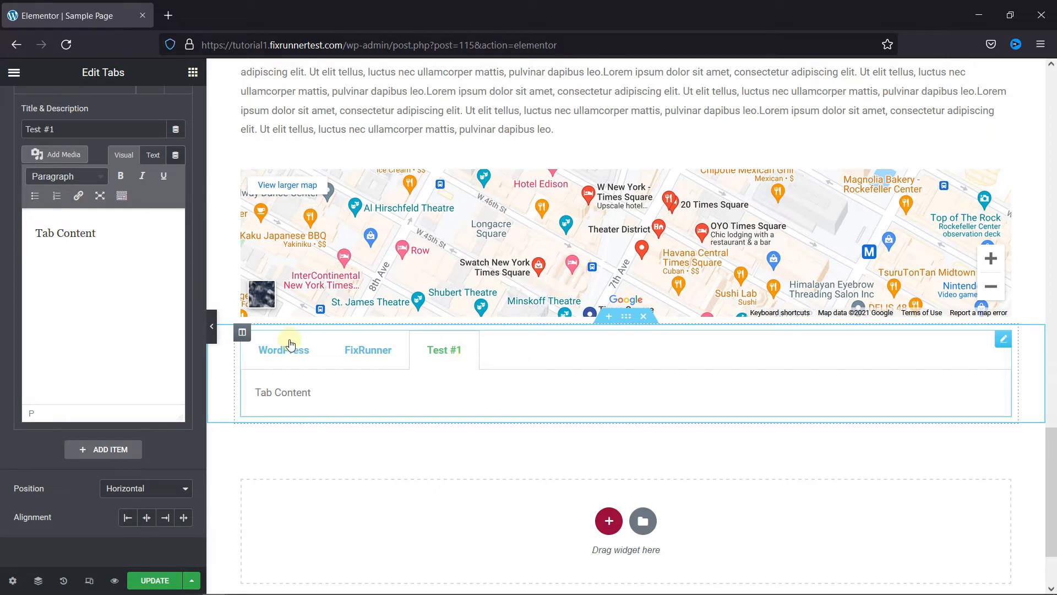
pyautogui.click(146, 488)
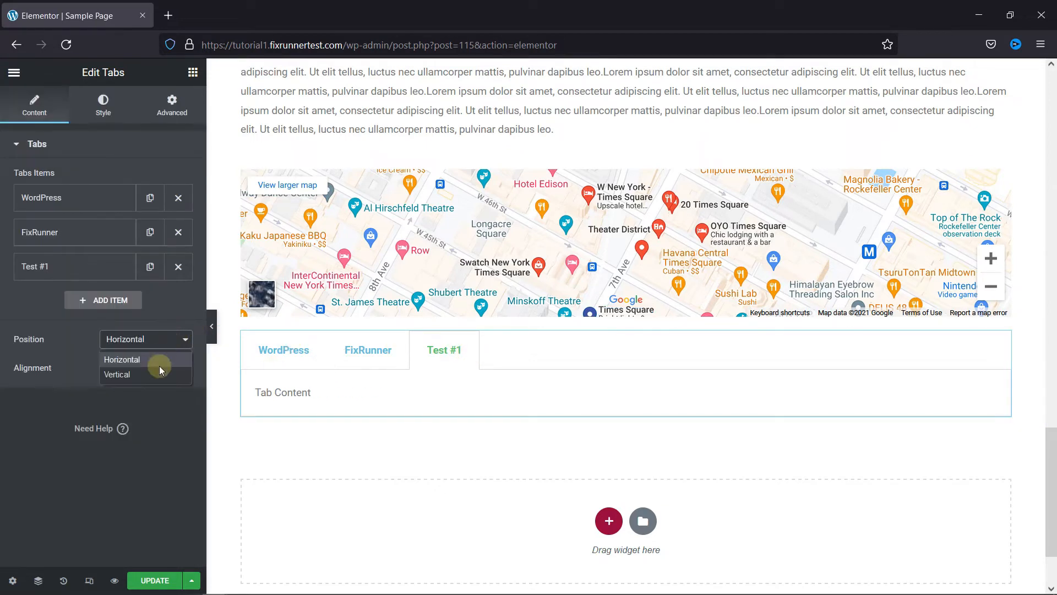
pyautogui.click(117, 374)
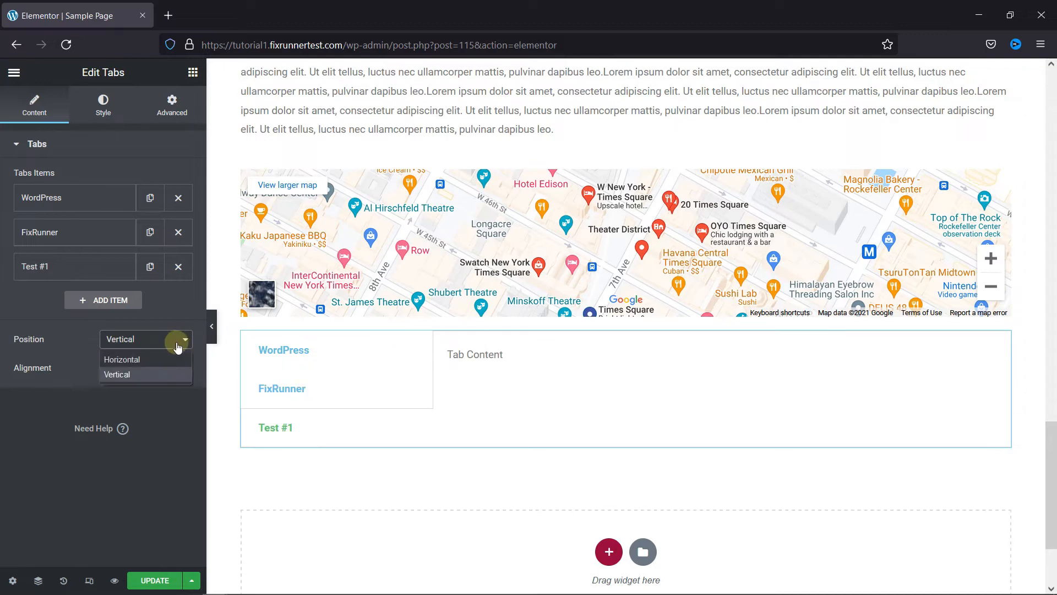
pyautogui.click(123, 358)
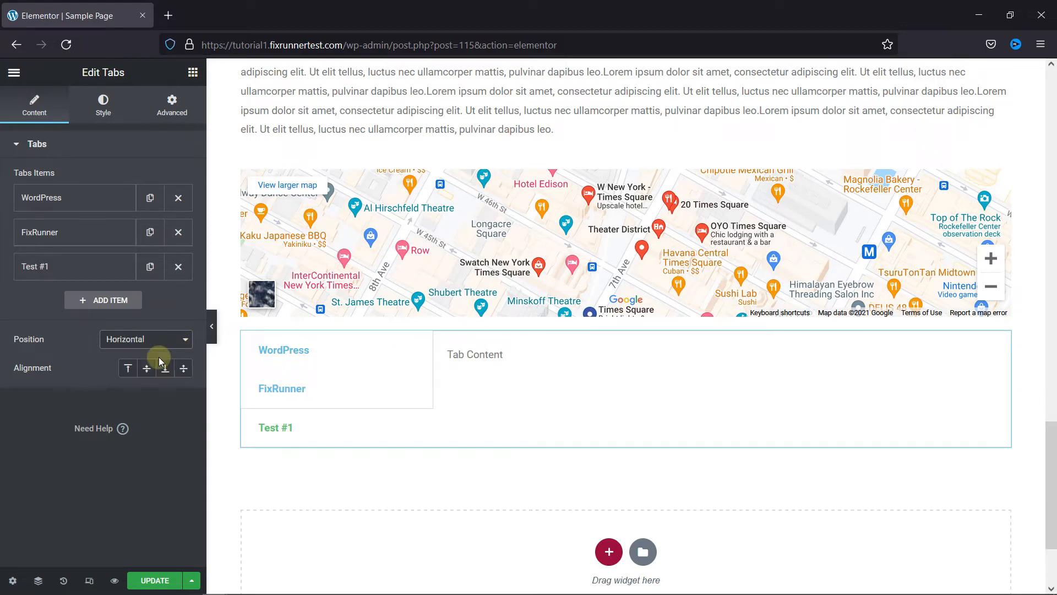
pyautogui.click(182, 368)
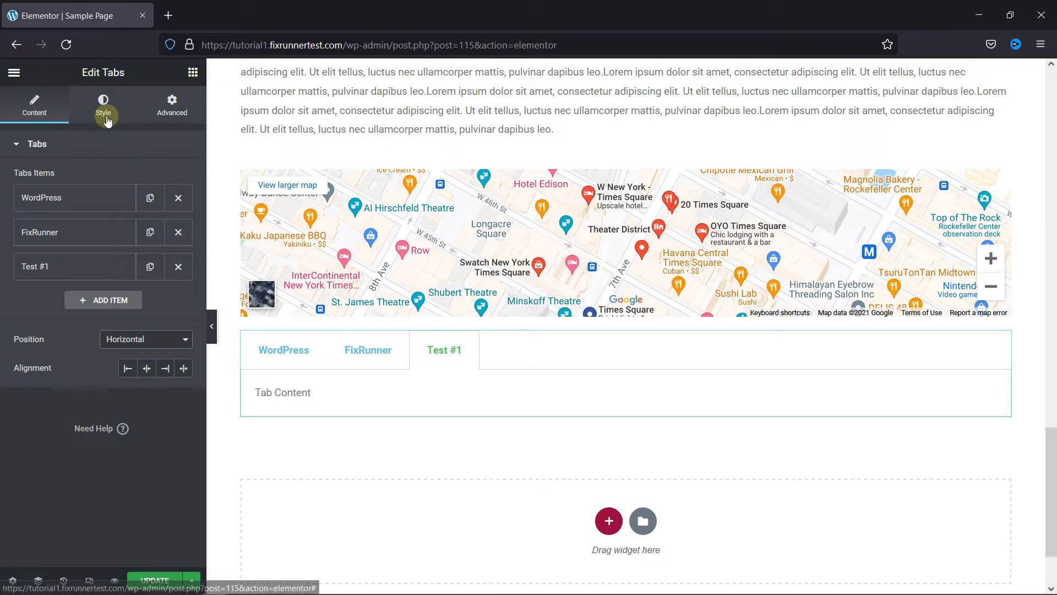
# Try border widths 2 and 4 in the Style settings, leaving the width at 1
pyautogui.click(103, 105)
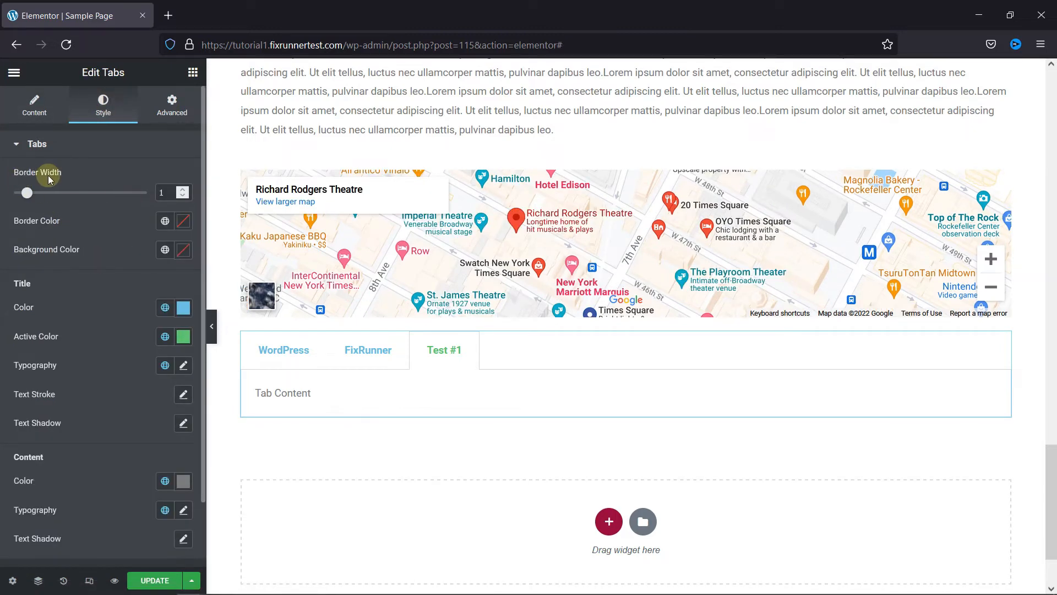
pyautogui.moveTo(27, 192); pyautogui.dragTo(40, 193)
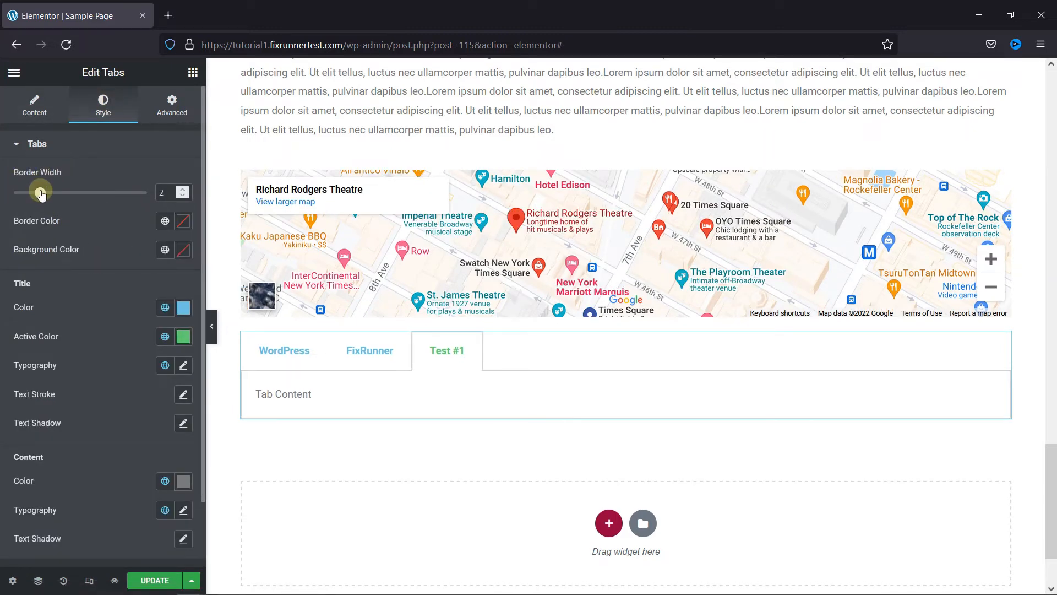
pyautogui.moveTo(40, 192); pyautogui.dragTo(67, 192)
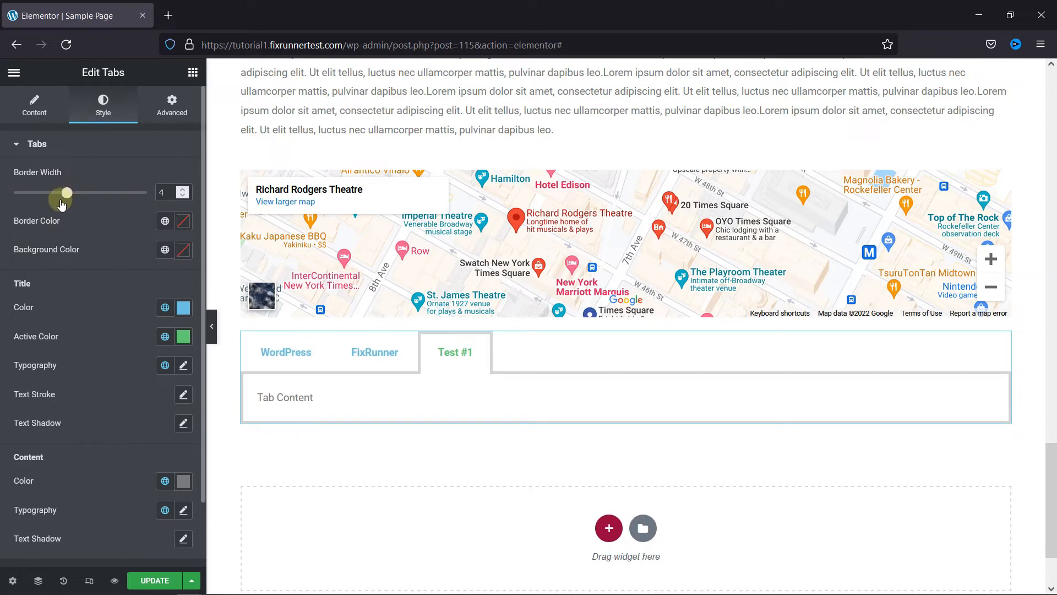
pyautogui.moveTo(67, 192); pyautogui.dragTo(27, 192)
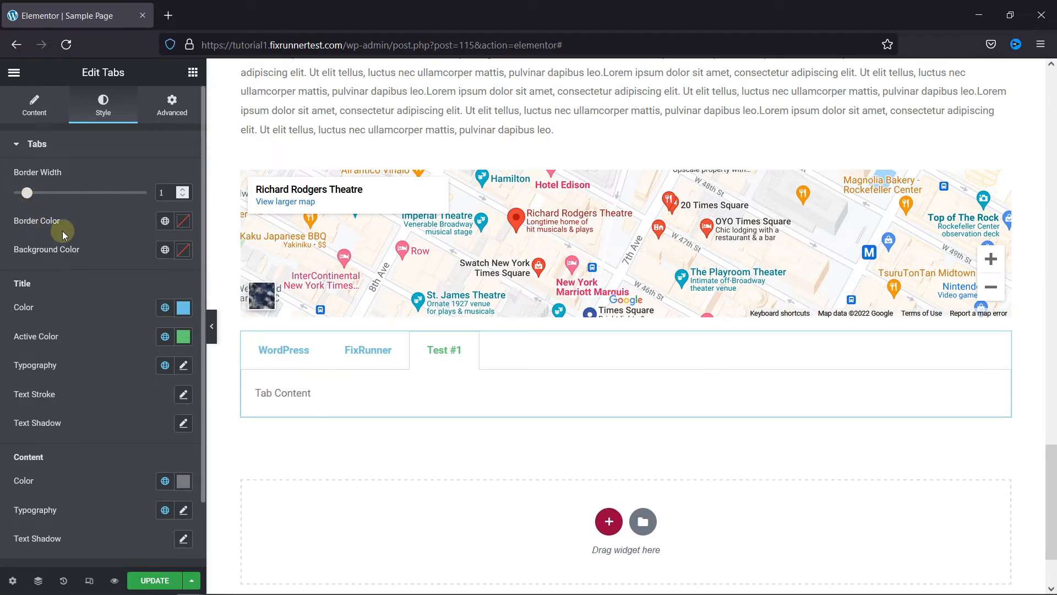
# Set the tab border to the Primary light blue and the background to a pale color
pyautogui.click(164, 220)
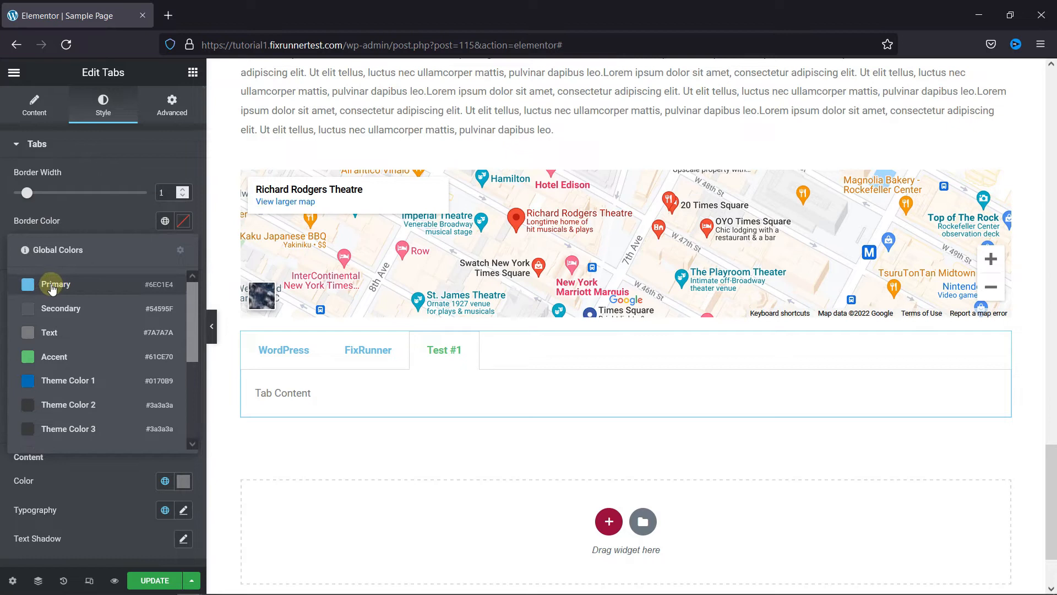
pyautogui.click(55, 284)
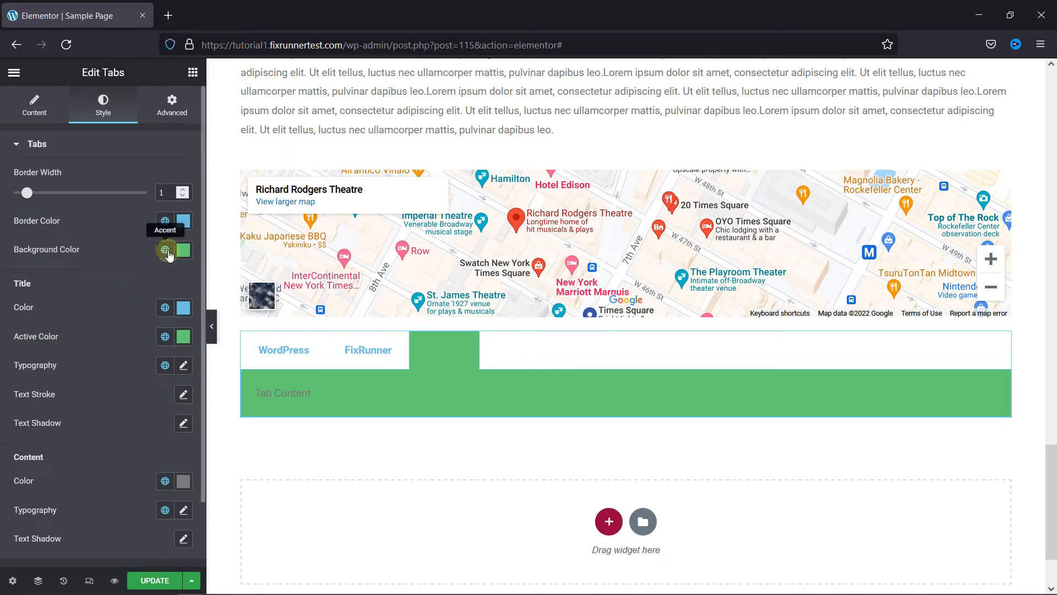
pyautogui.click(165, 250)
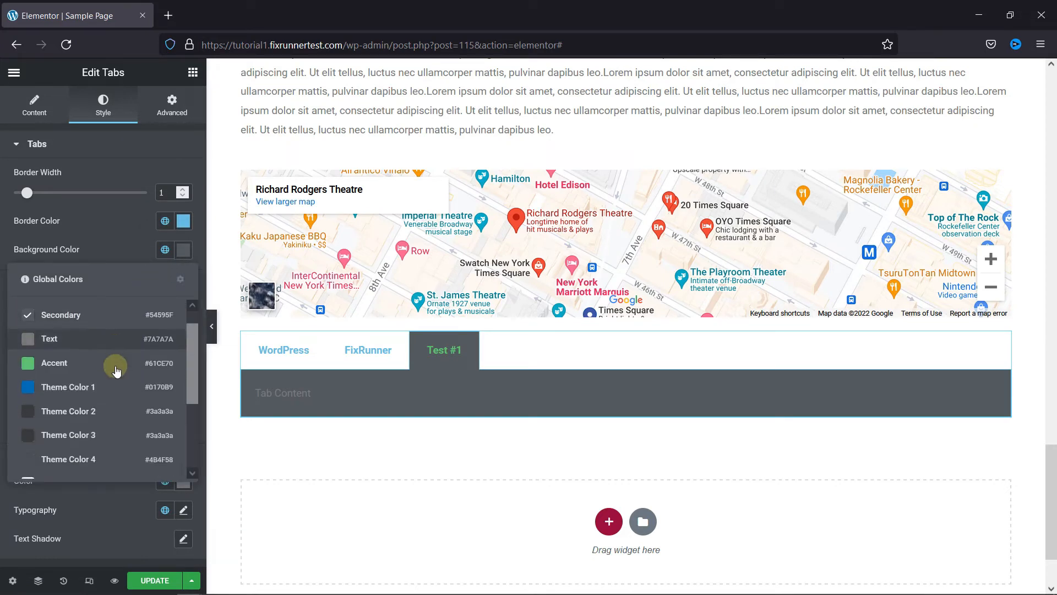
pyautogui.click(128, 266)
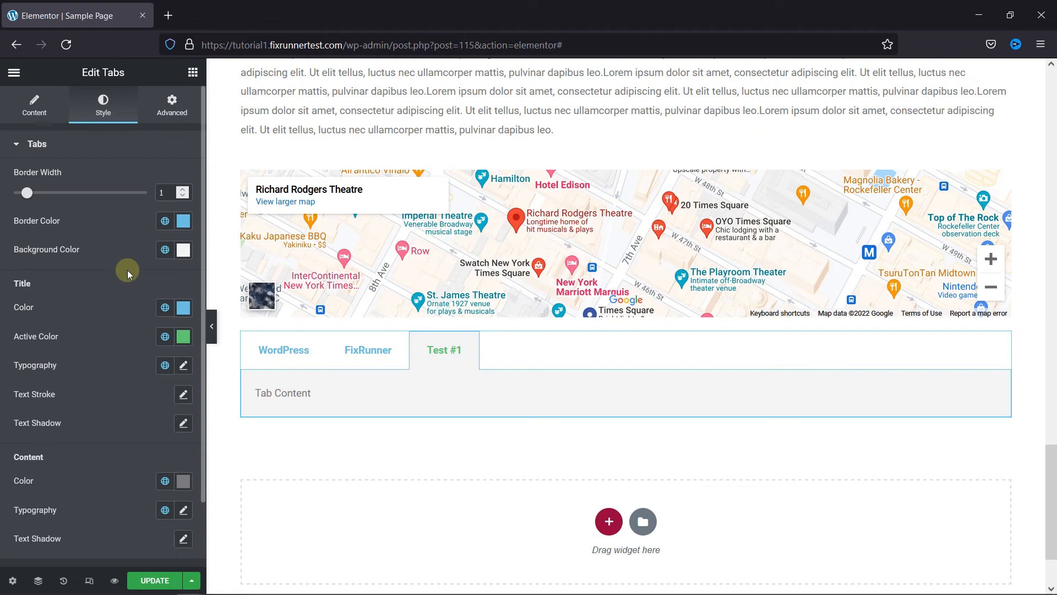
pyautogui.moveTo(27, 286)
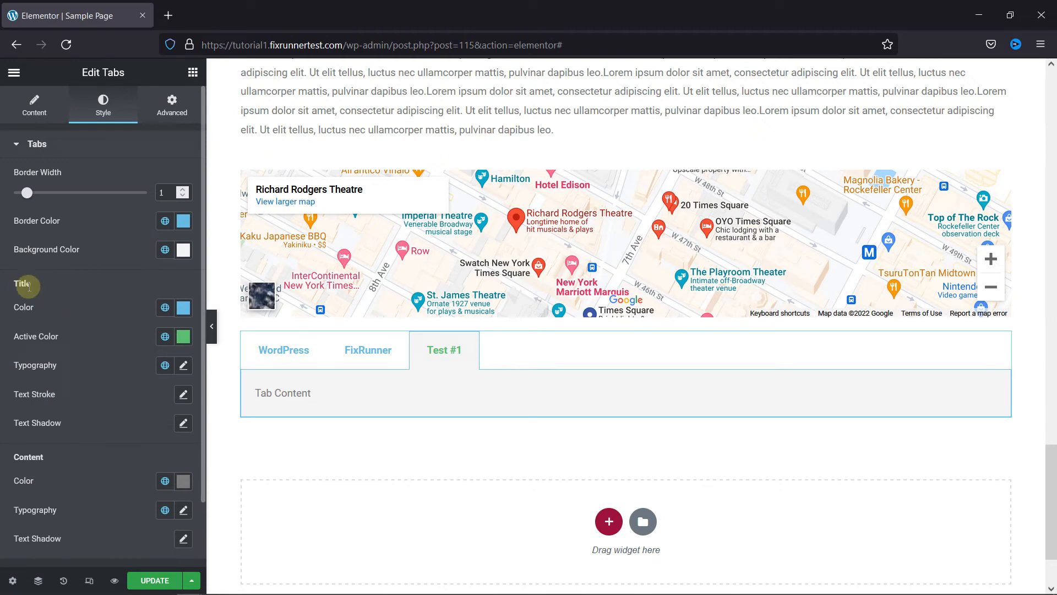
# Make the tab titles dark blue and give the widget a 5 px margin on all sides
pyautogui.click(165, 307)
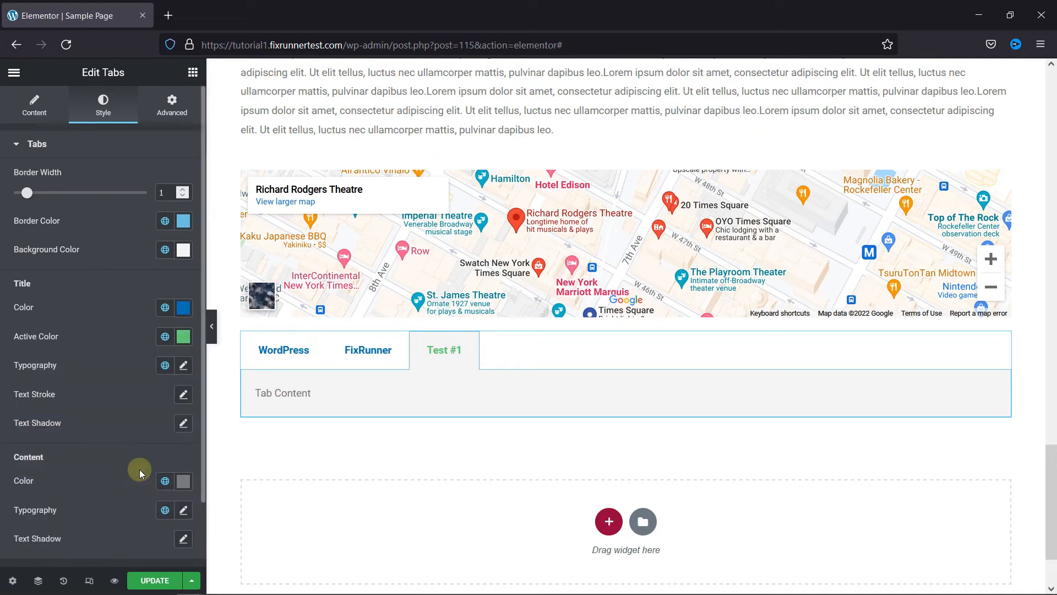
pyautogui.moveTo(147, 340)
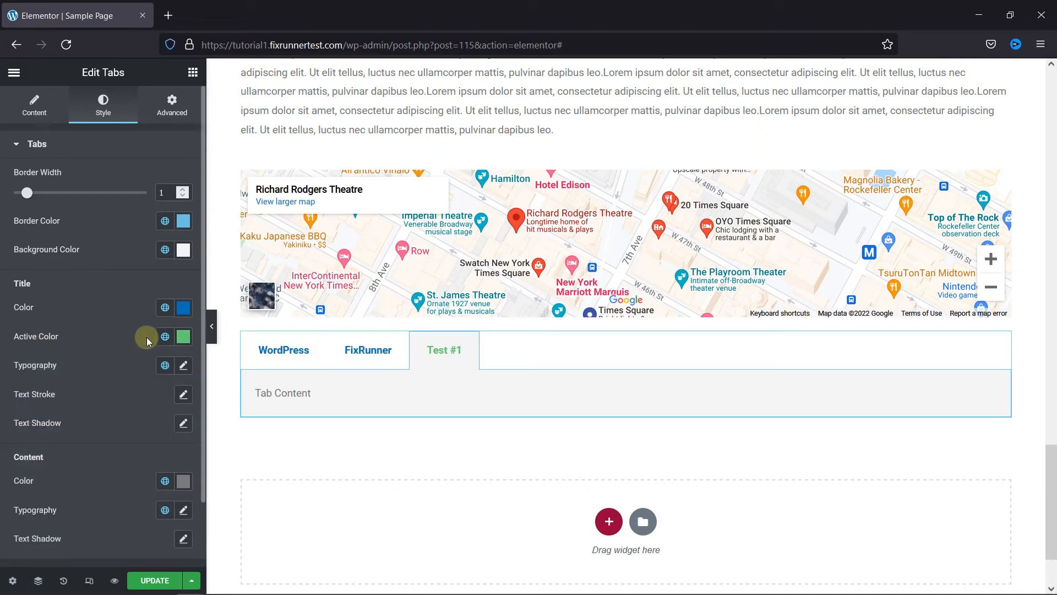
pyautogui.click(350, 350)
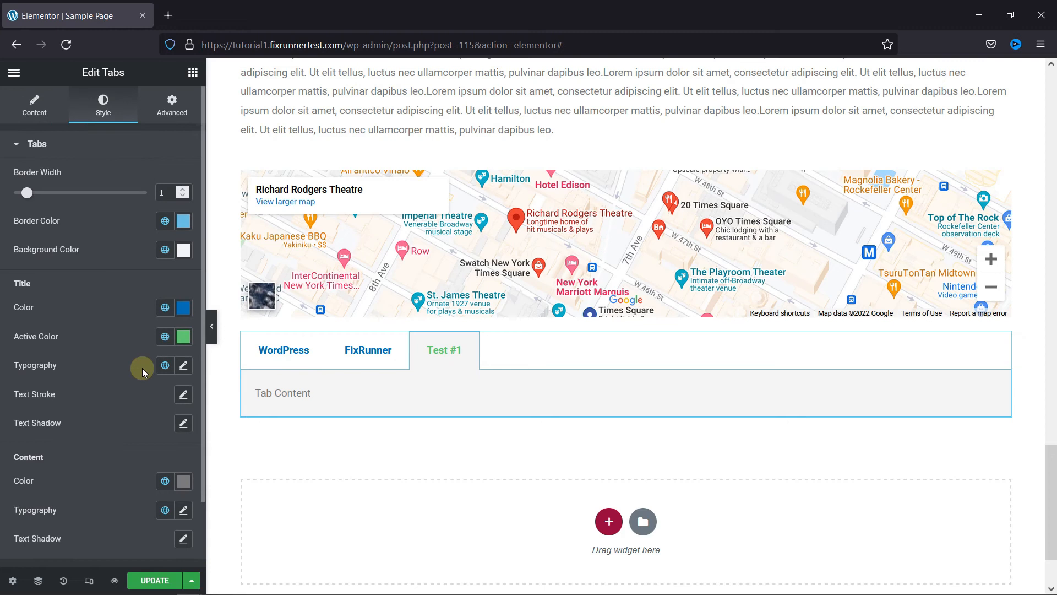
pyautogui.click(171, 105)
pyautogui.write('5')
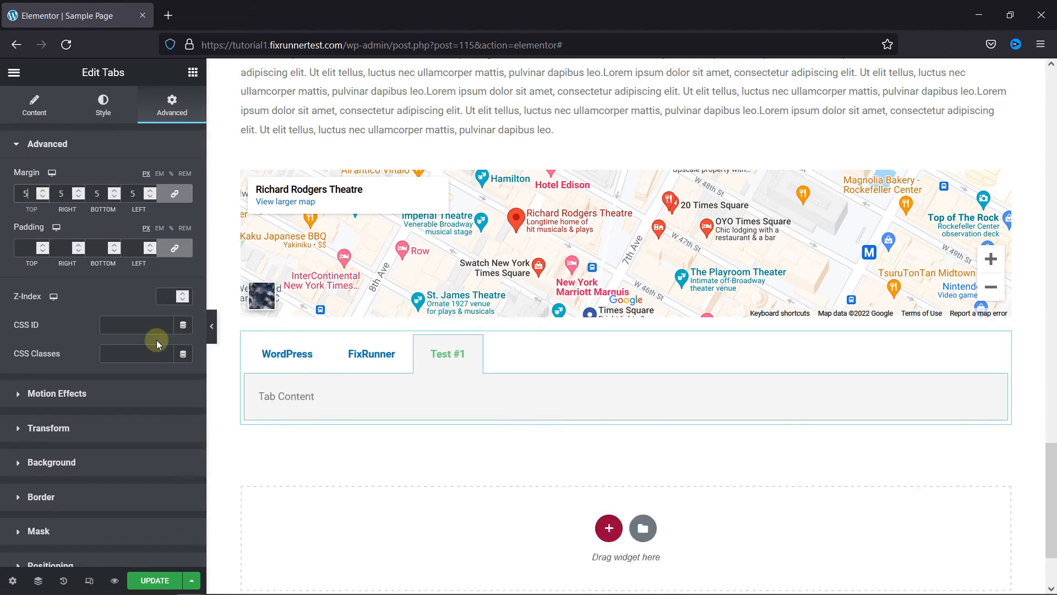
# Set the Tabs widget's Motion Effects entrance animation to Fade In
pyautogui.click(47, 144)
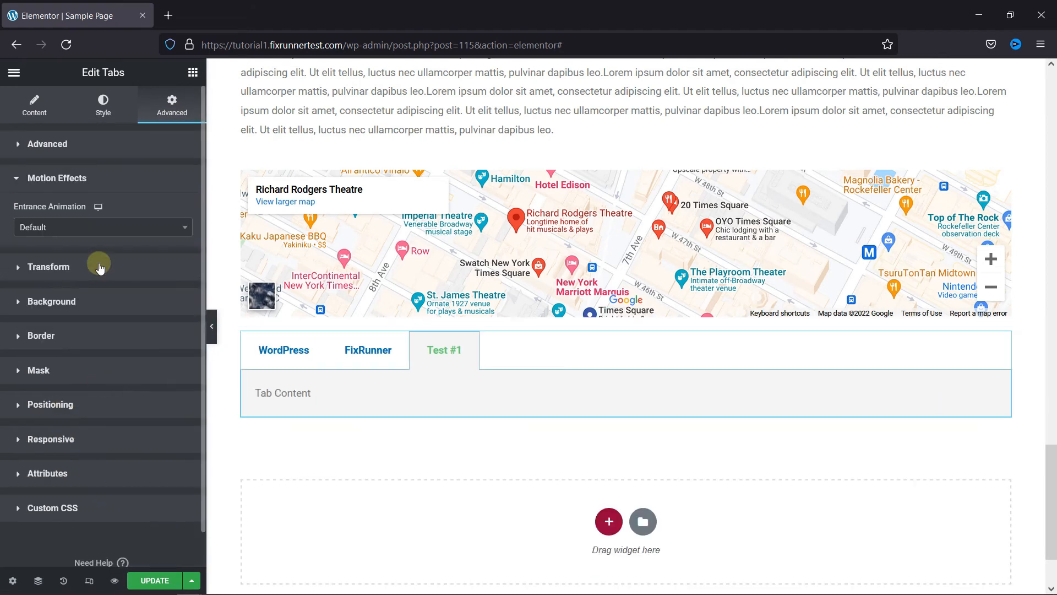
pyautogui.click(101, 227)
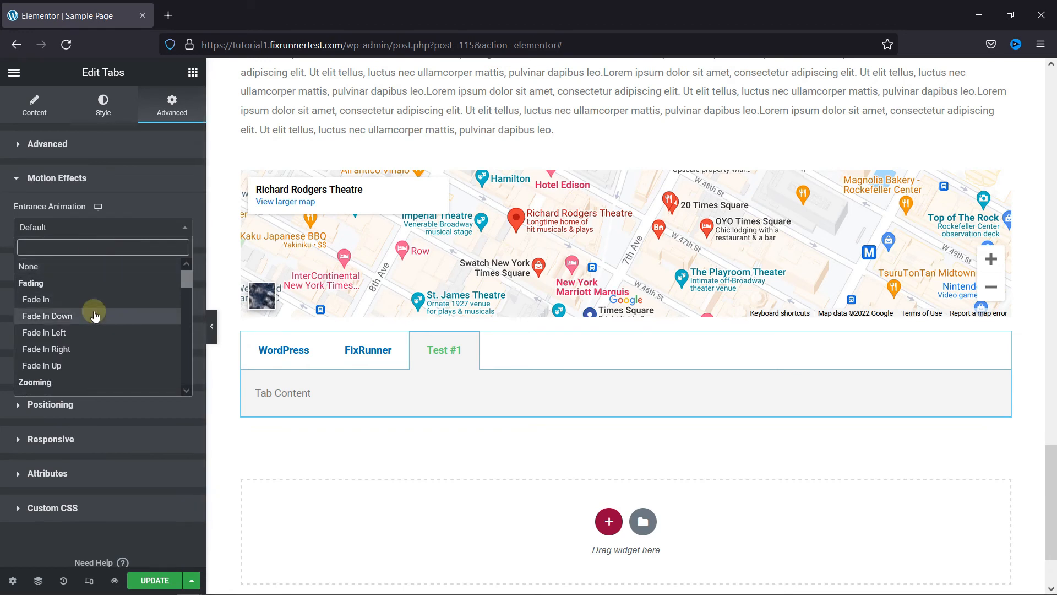
pyautogui.click(36, 299)
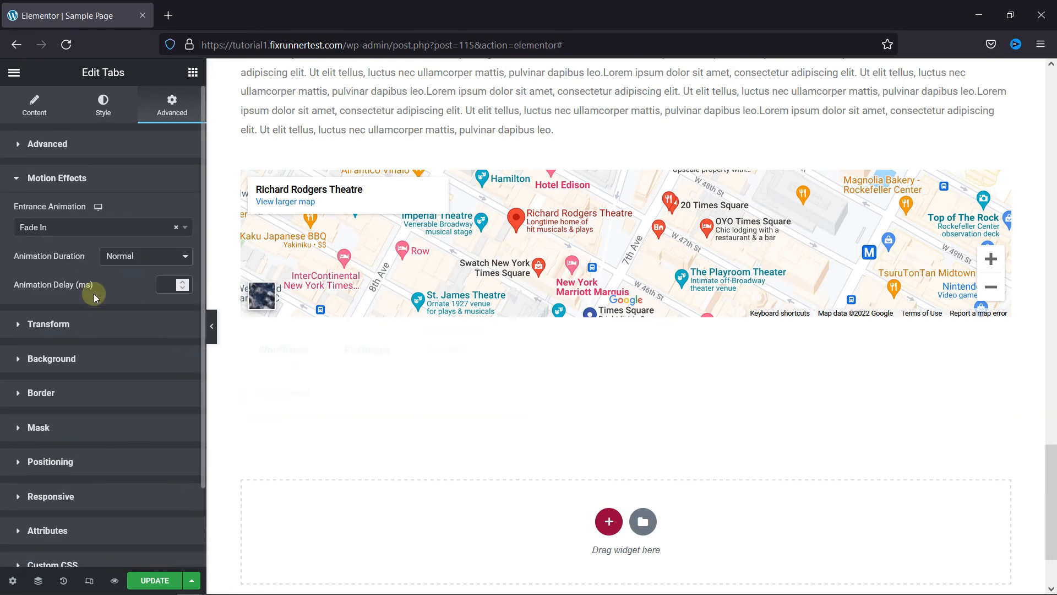